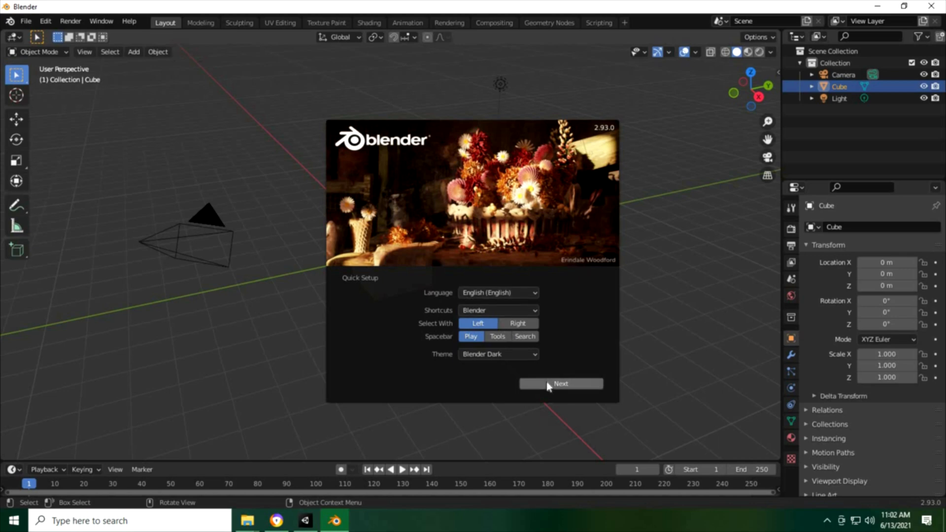
pyautogui.moveTo(560, 384)
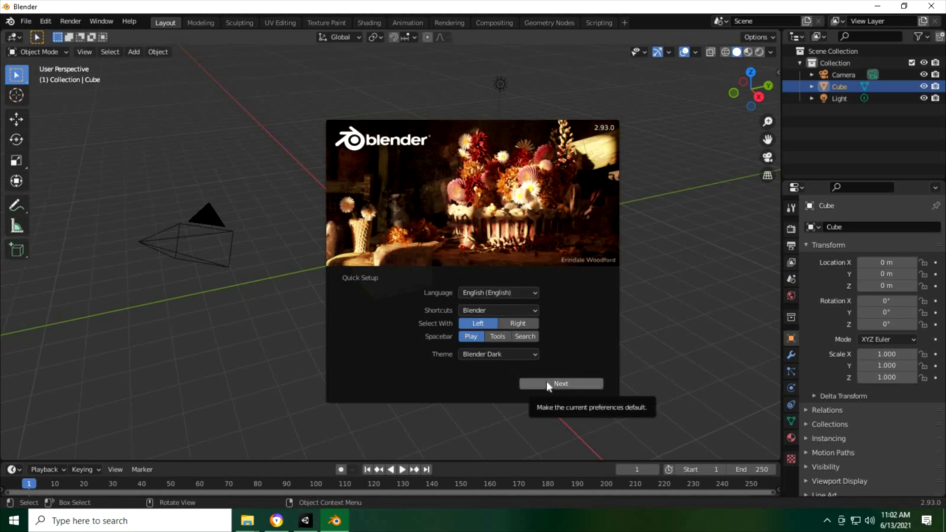
# Accept the default Quick Setup choices and dismiss Blender's splash screen.
pyautogui.click(560, 384)
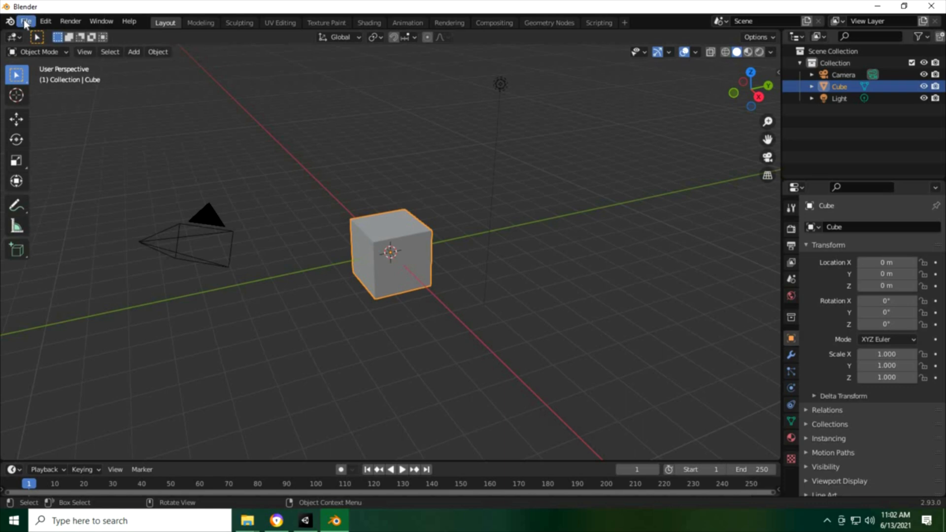
pyautogui.click(26, 21)
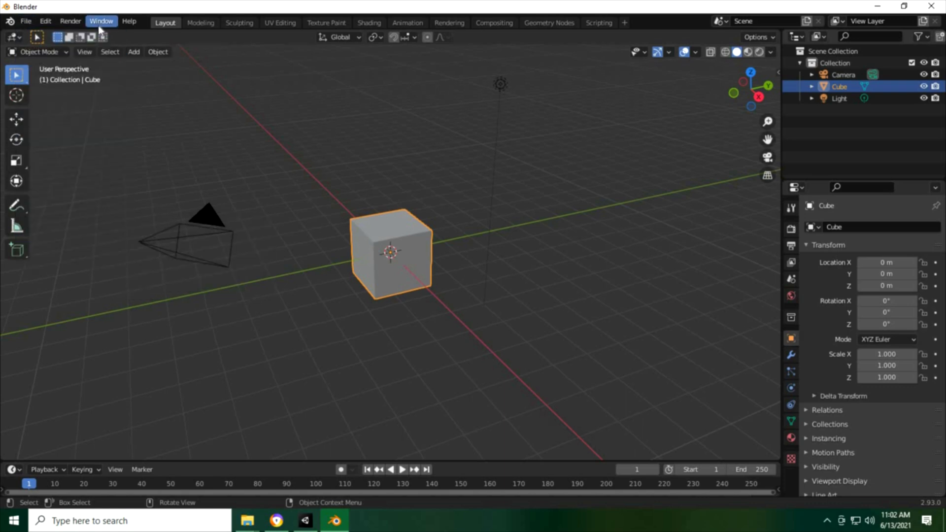
# Enable the 'Import Images as Planes' add-on after searching 'plan' in Preferences.
pyautogui.click(44, 21)
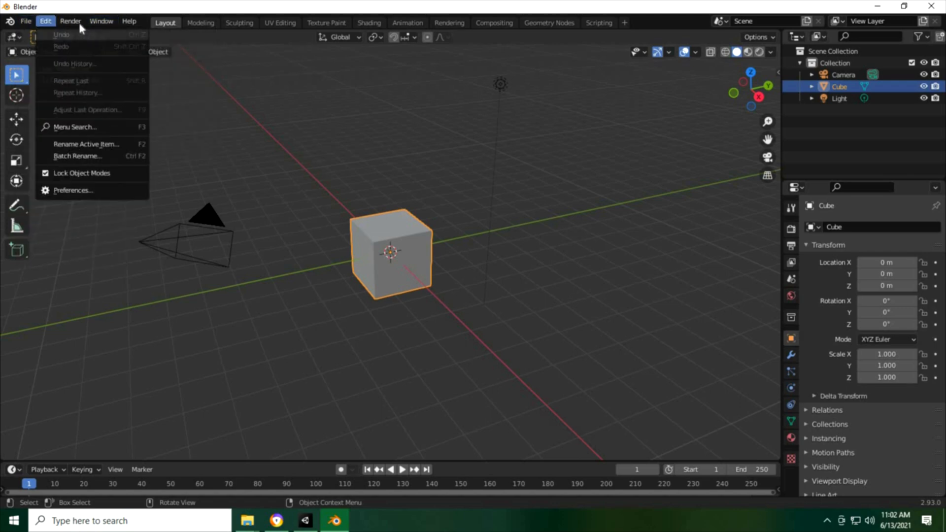
pyautogui.moveTo(77, 156)
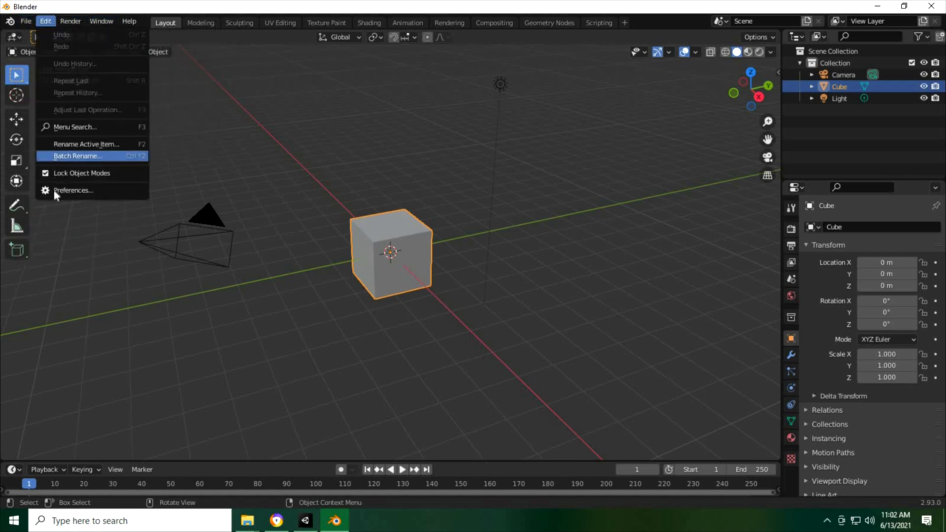
pyautogui.click(73, 190)
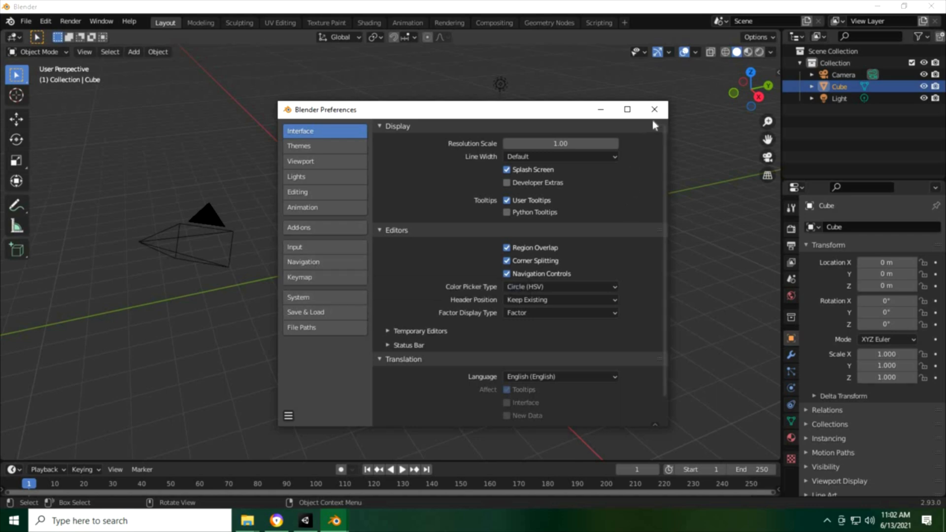
pyautogui.moveTo(319, 229)
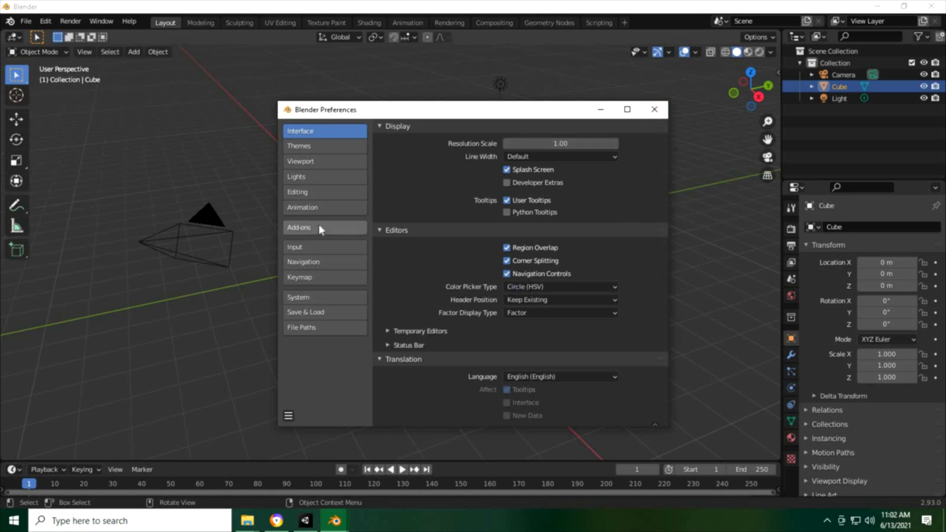
pyautogui.click(299, 228)
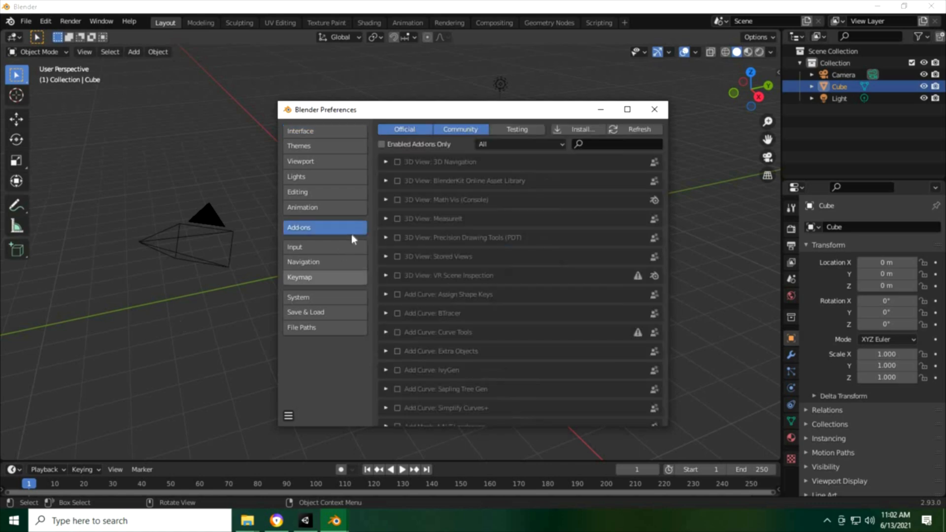
pyautogui.click(616, 144)
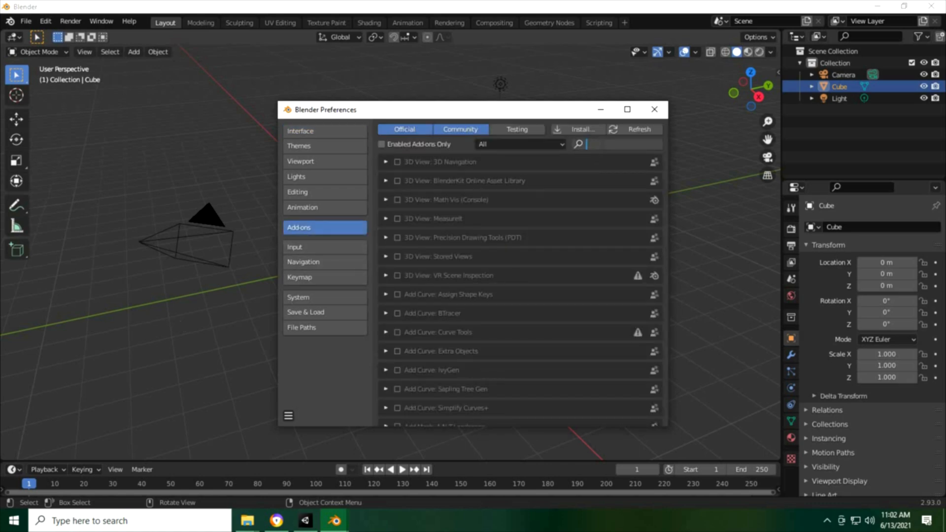
pyautogui.write('plan')
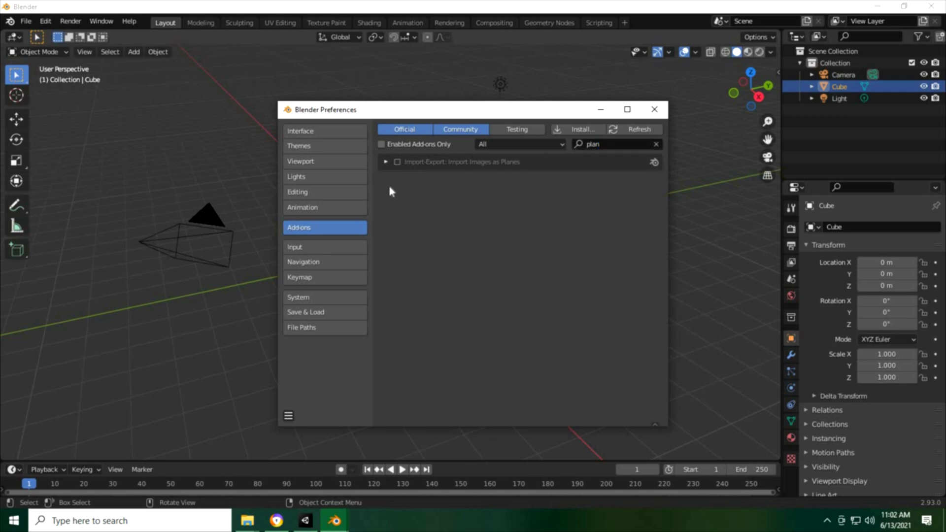
pyautogui.moveTo(401, 168)
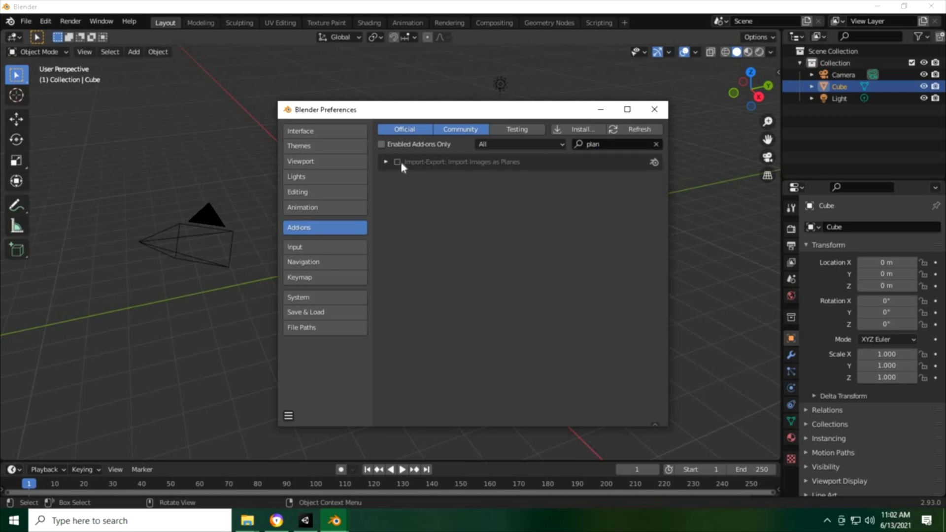
pyautogui.click(397, 162)
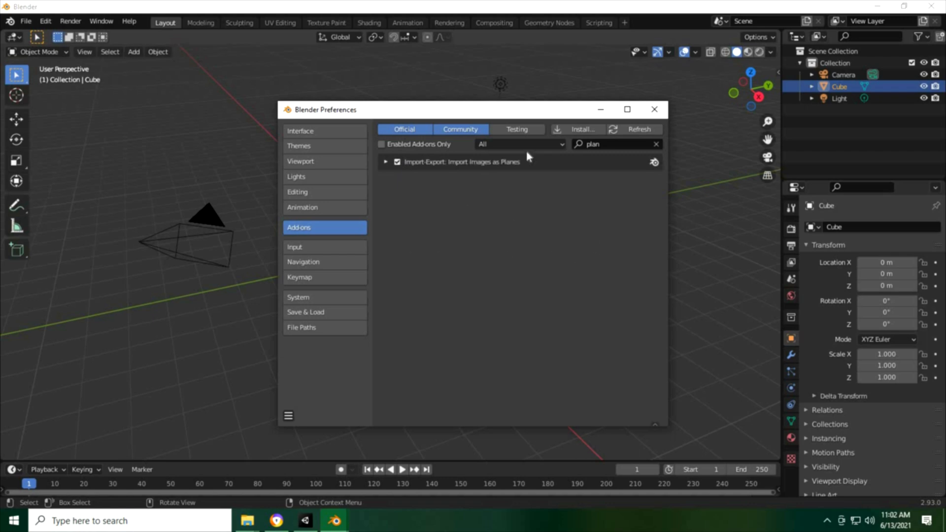
pyautogui.click(578, 129)
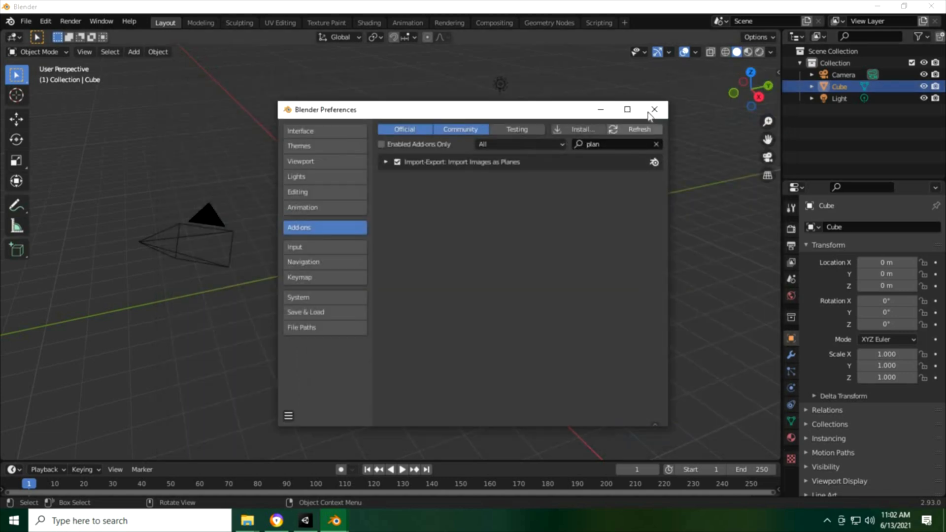
pyautogui.click(653, 110)
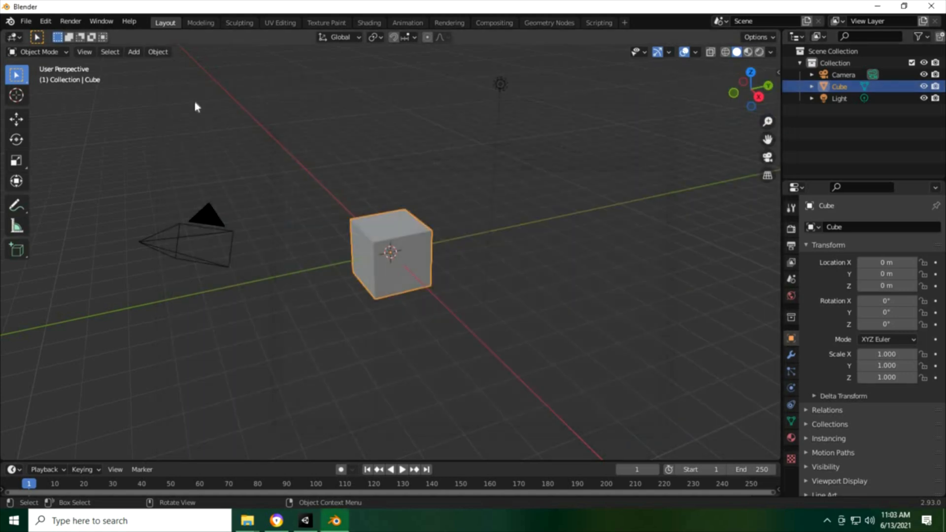
# Import the wolf sketch image as a plane.
pyautogui.click(26, 21)
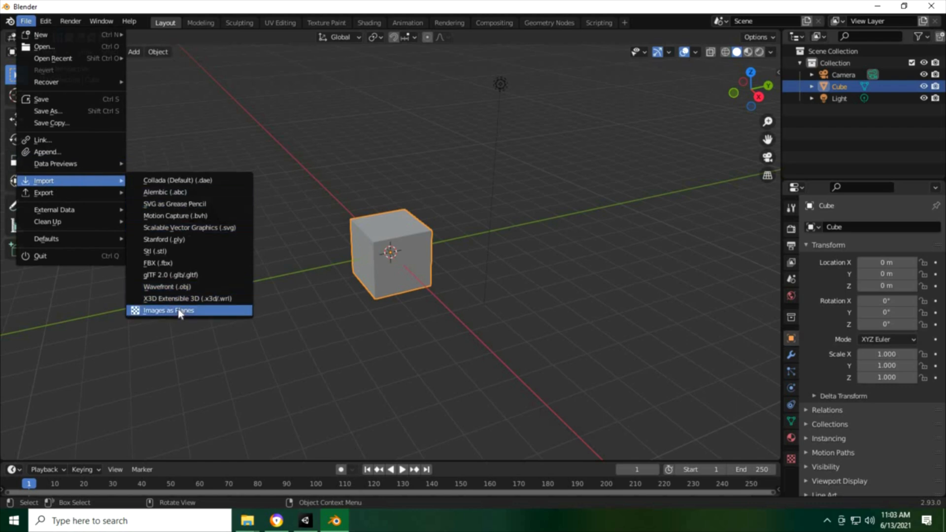
pyautogui.click(169, 310)
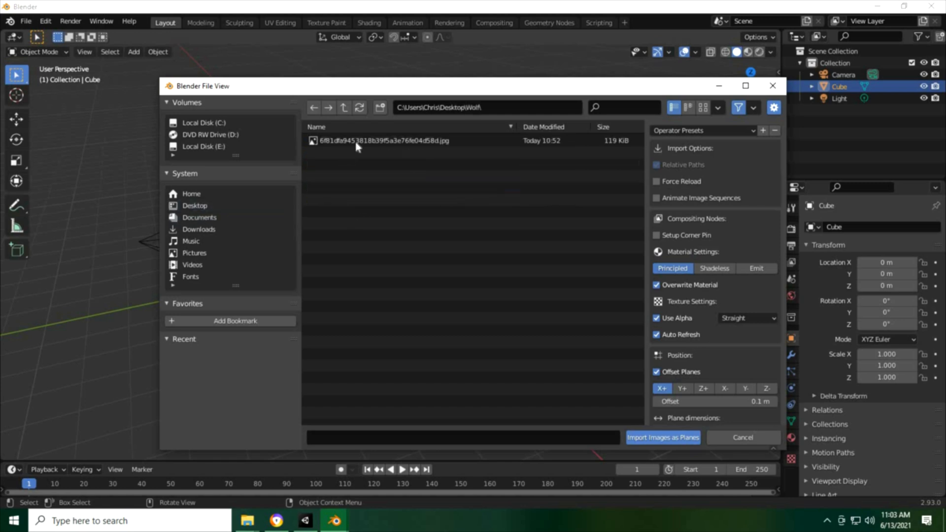
pyautogui.click(662, 437)
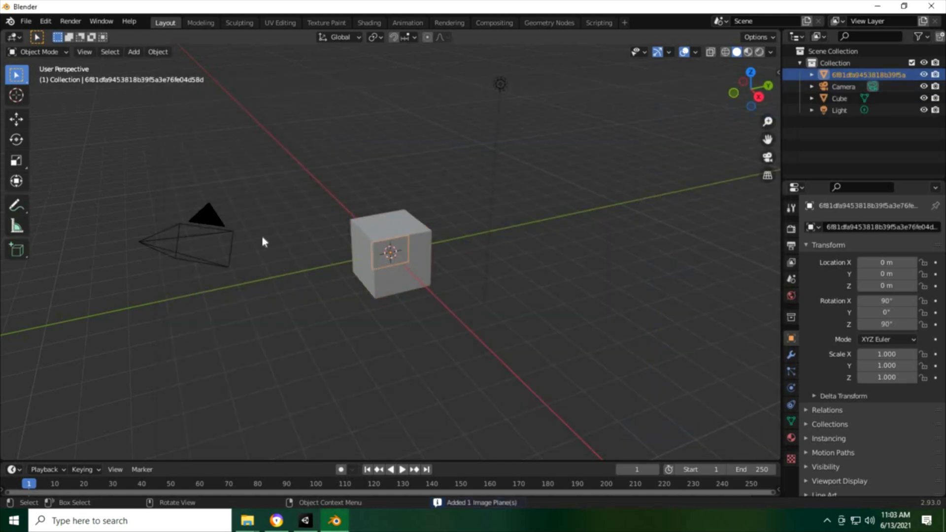
pyautogui.moveTo(524, 251)
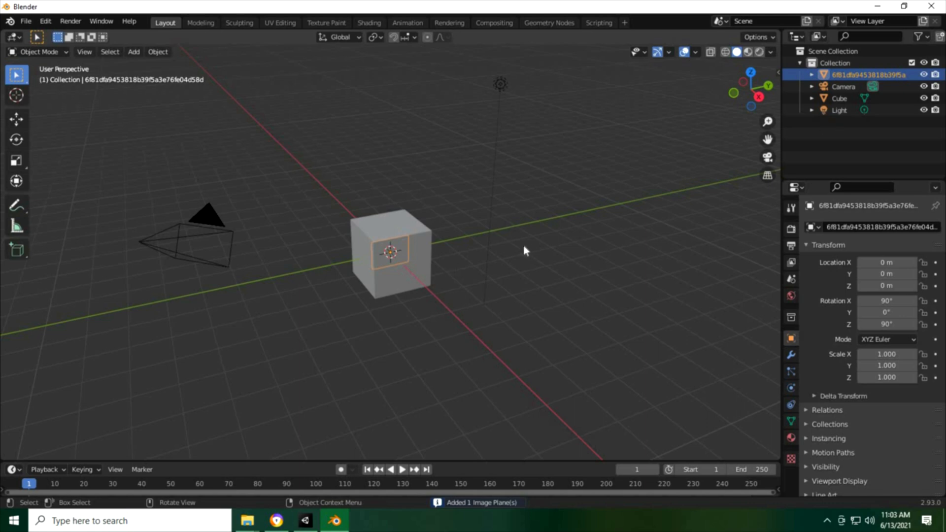
# Scale up the image plane and rotate it around its vertical axis, entering 9.
pyautogui.press('s')
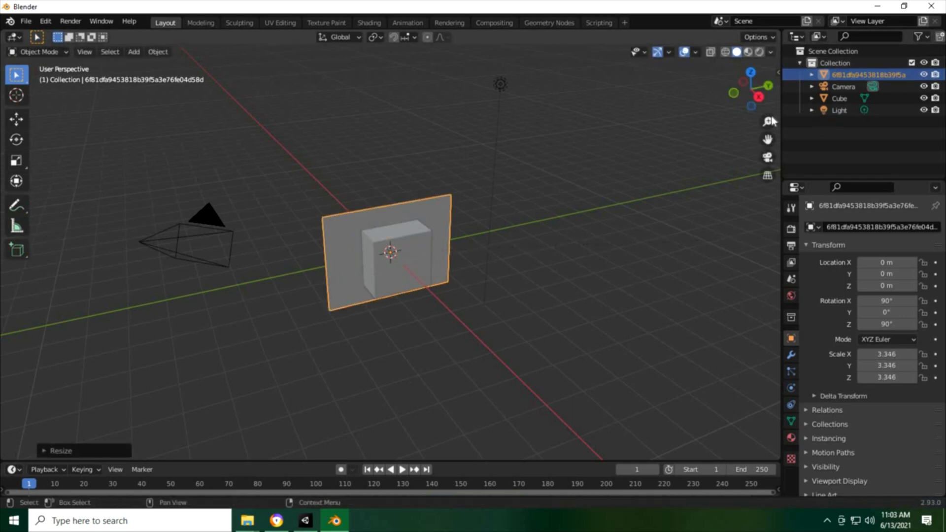
pyautogui.click(771, 52)
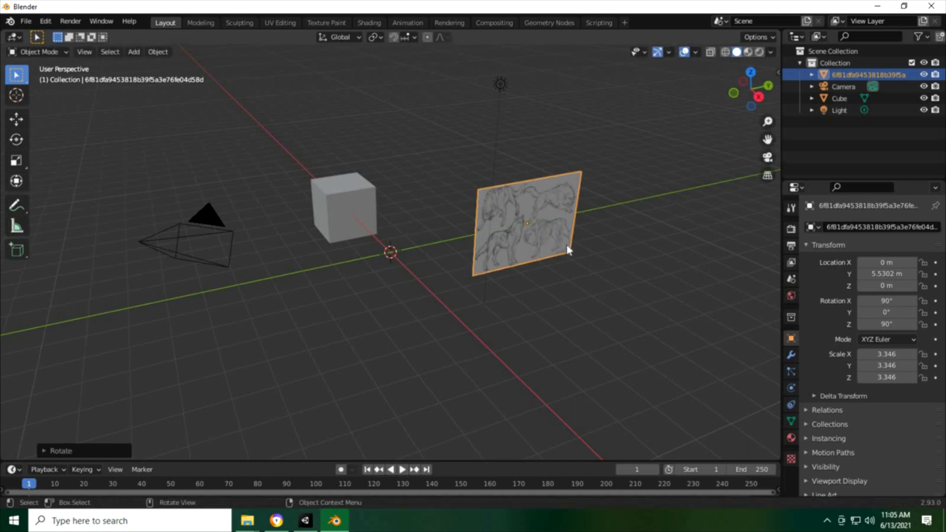
pyautogui.press('r')
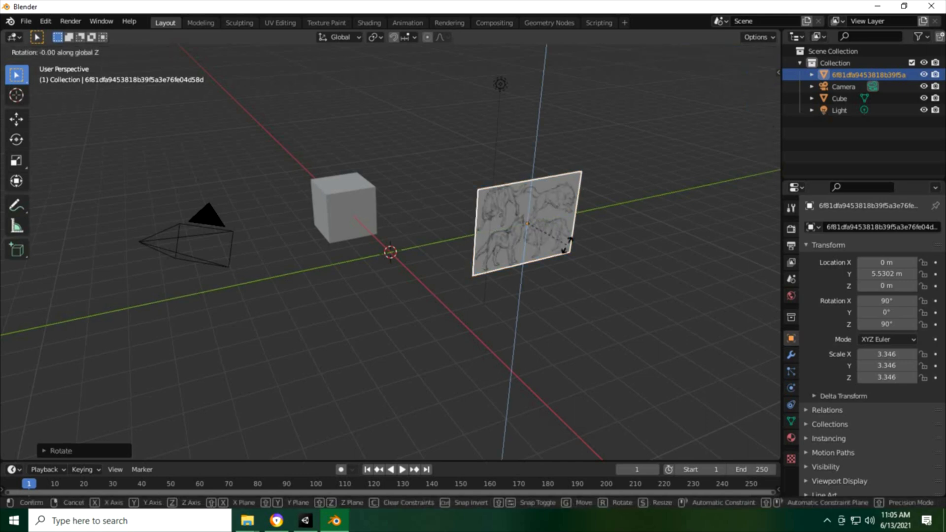
pyautogui.write('9')
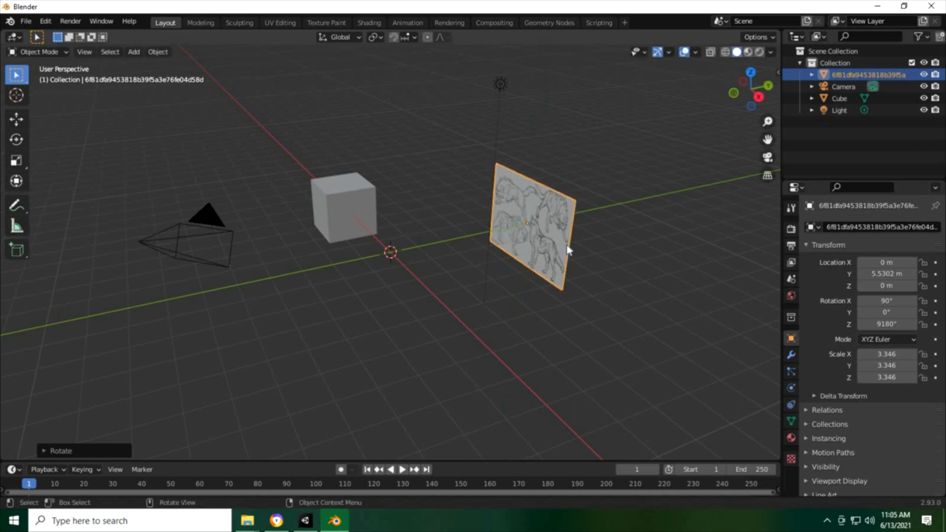
# Confirm the plane's rotation and shape the mirrored mesh's legs and paws over the sketch.
pyautogui.click(344, 208)
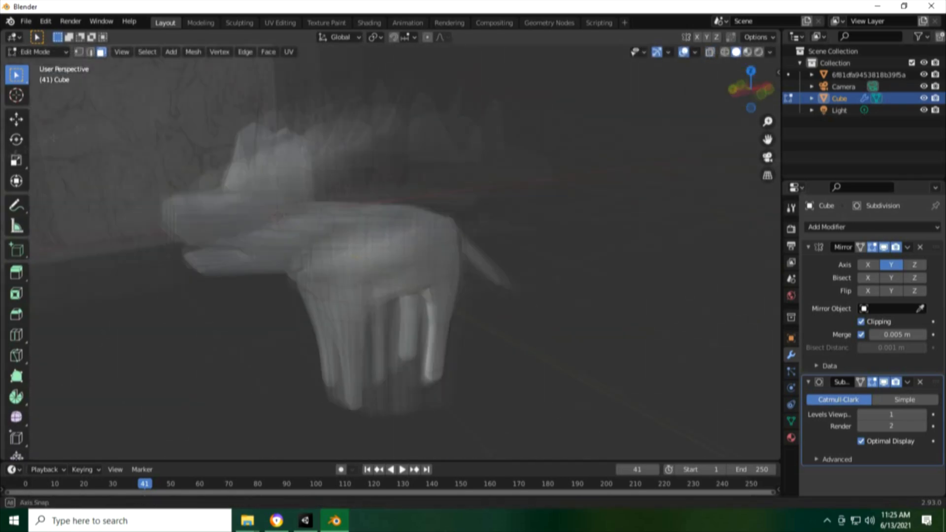
pyautogui.click(239, 22)
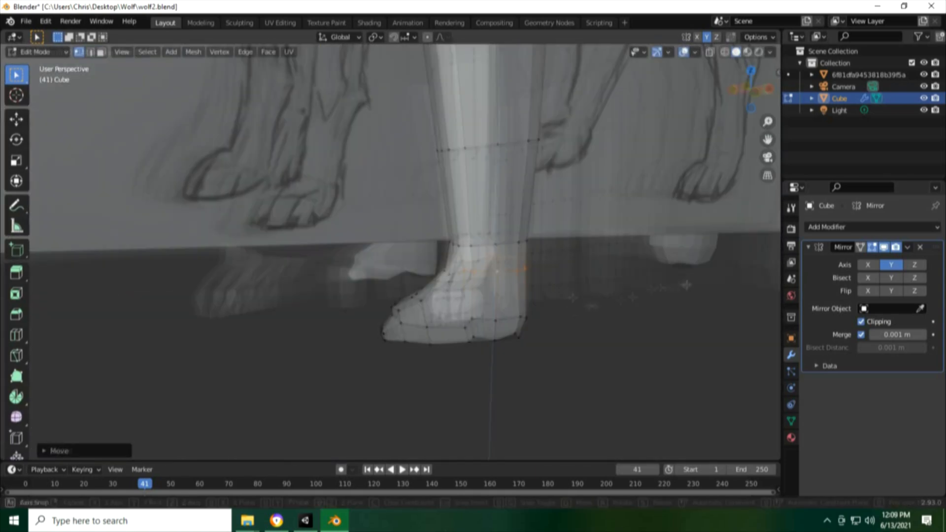
pyautogui.press('s')
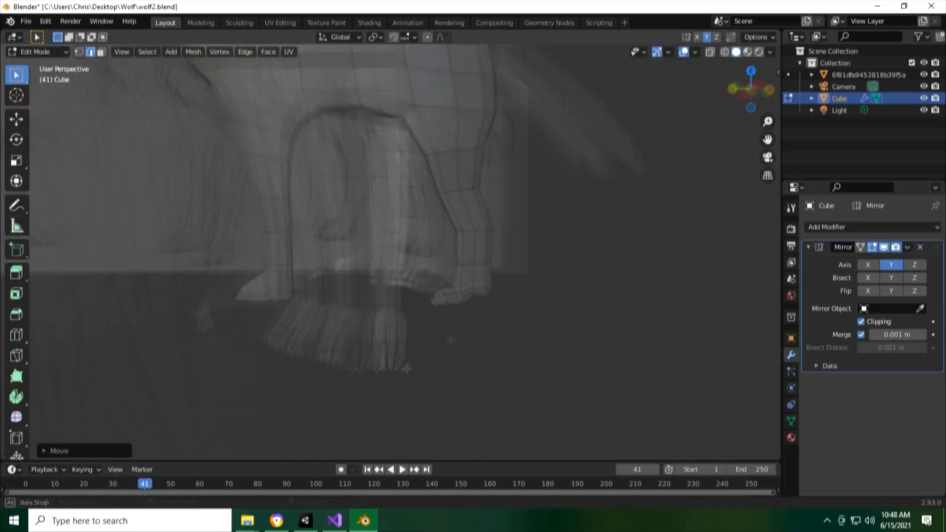
# Export the painted wolf texture image from GIMP.
pyautogui.click(391, 521)
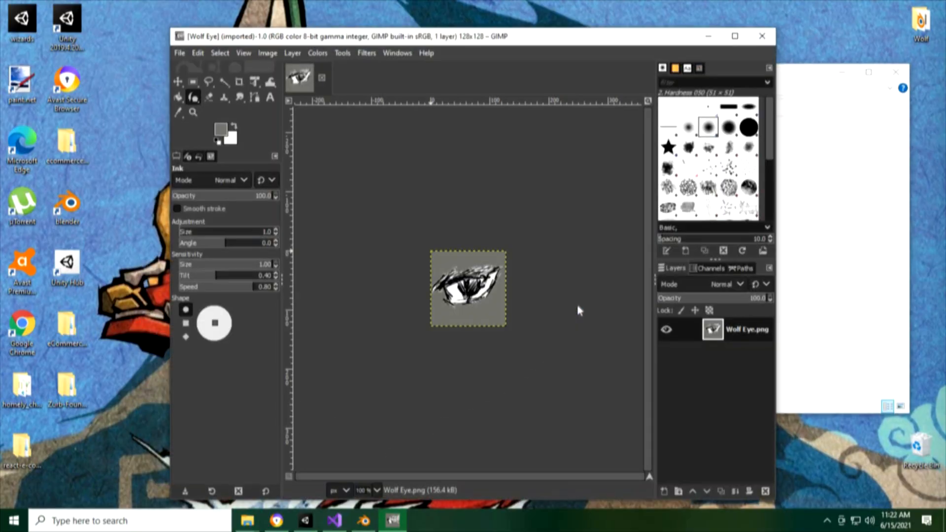
pyautogui.click(362, 521)
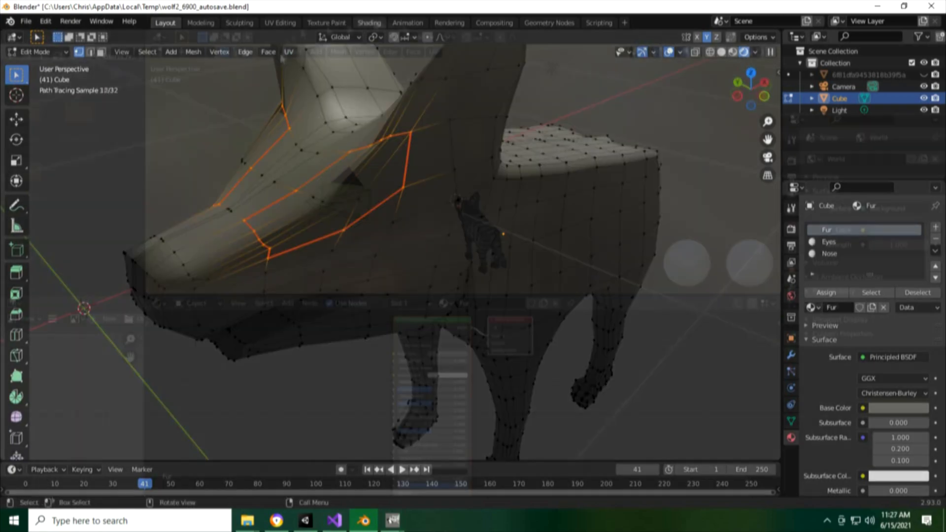
pyautogui.click(280, 22)
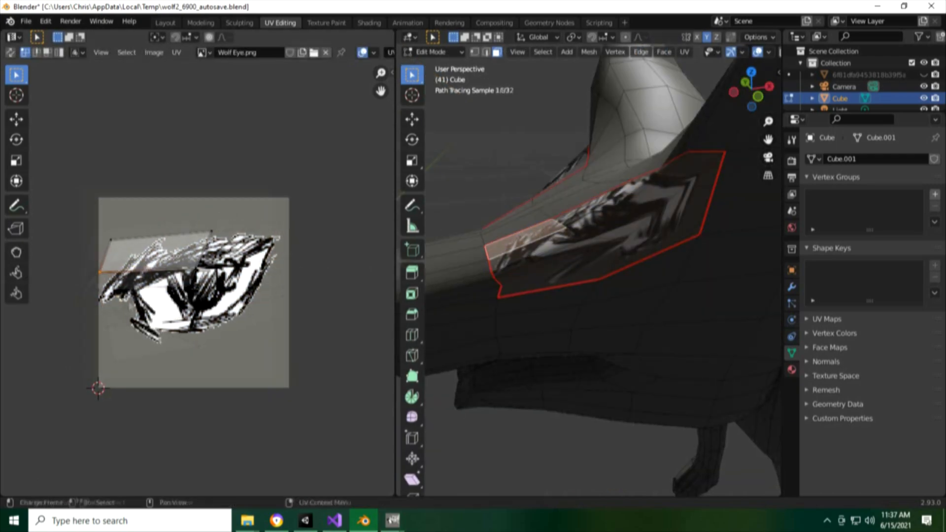
pyautogui.click(165, 22)
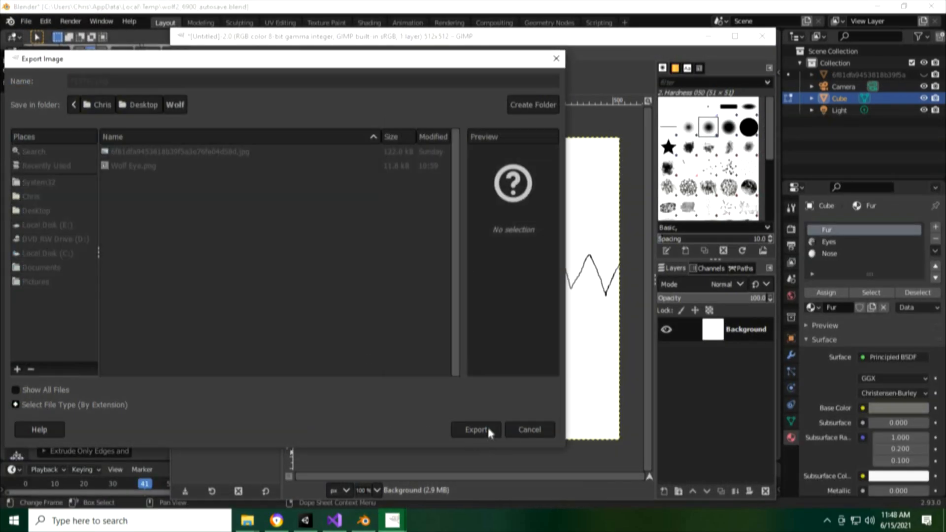
pyautogui.click(477, 430)
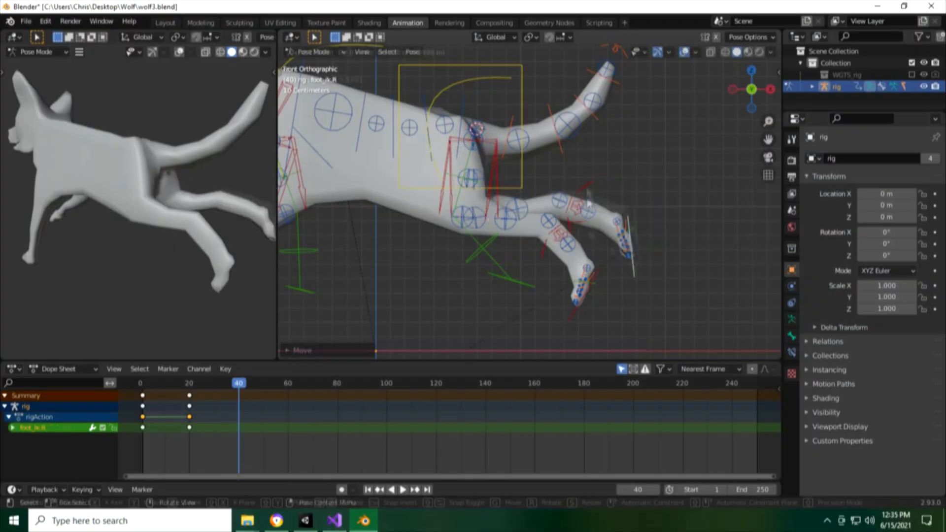
# Pose the wolf rig and keyframe its running cycle from frame 0 to 120.
pyautogui.click(285, 383)
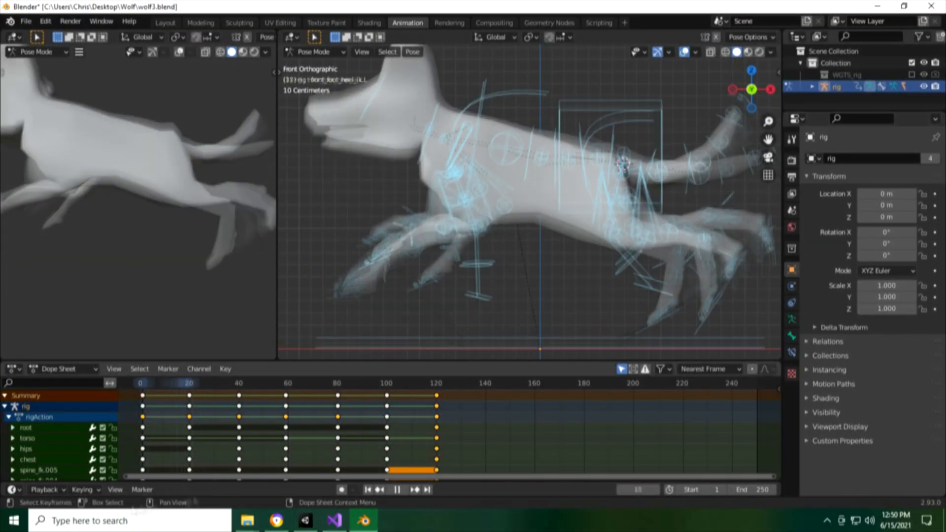
pyautogui.click(188, 384)
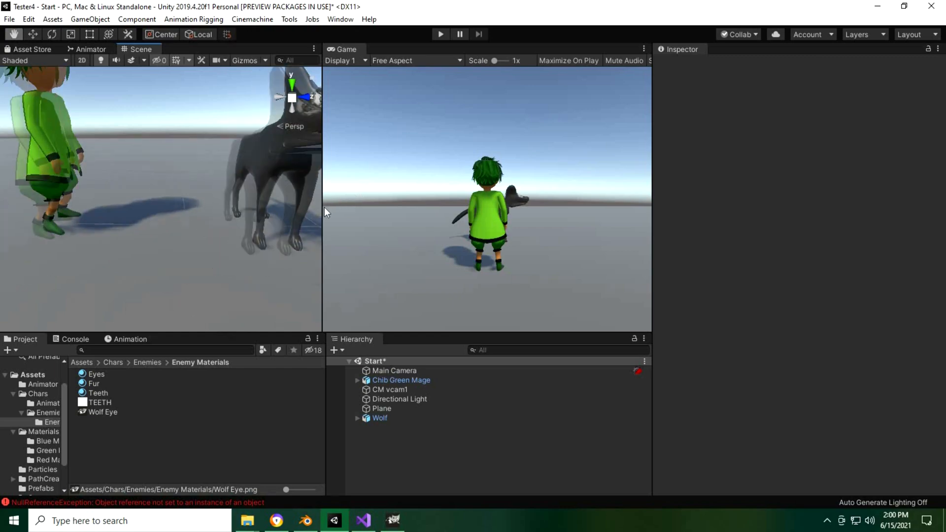
pyautogui.click(38, 470)
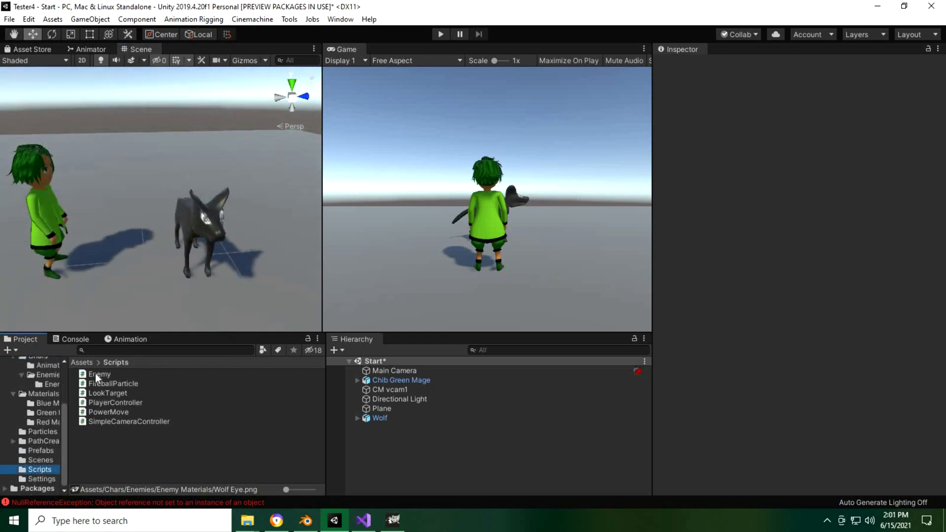
# Open the existing Enemy script in the code editor to review it.
pyautogui.click(99, 374)
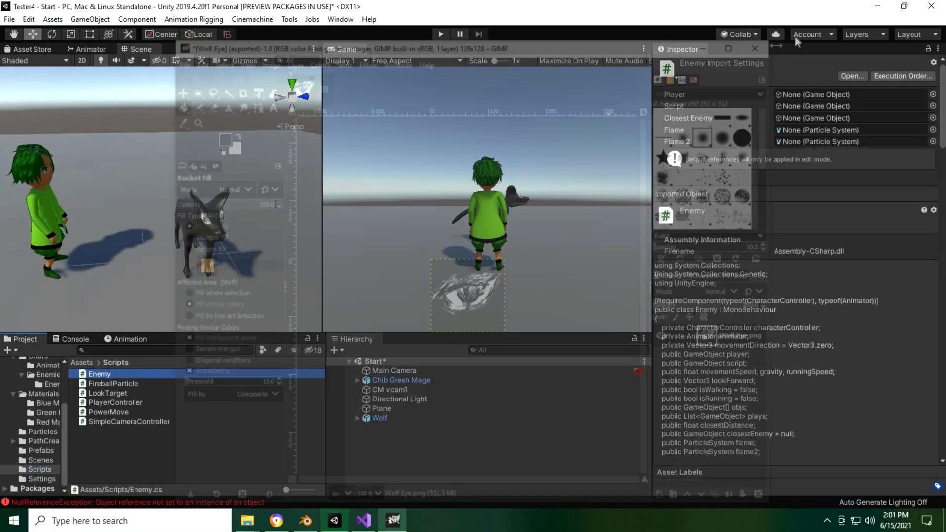
pyautogui.click(363, 521)
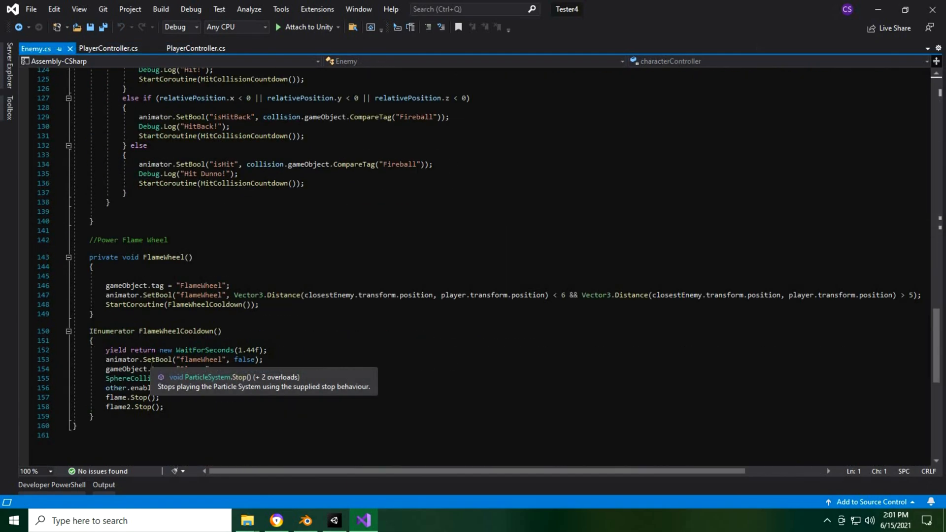
pyautogui.scroll(3)
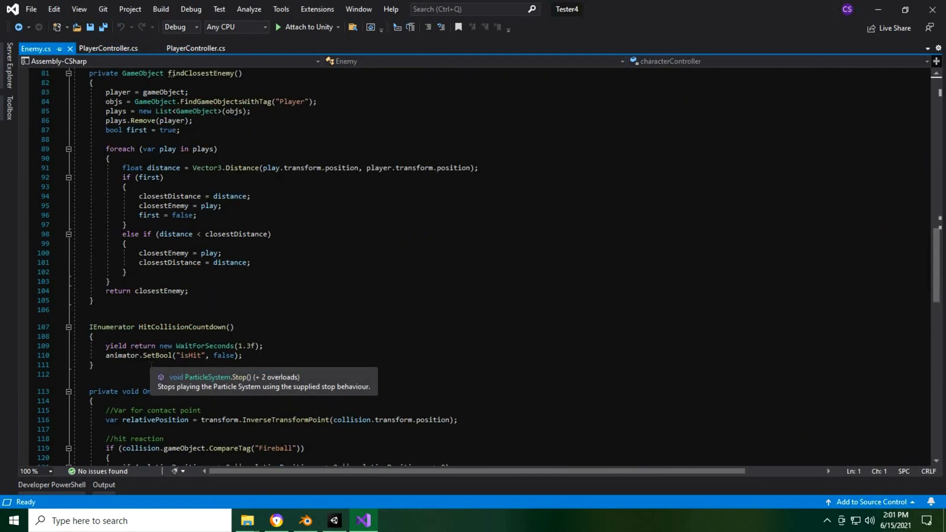
pyautogui.click(333, 520)
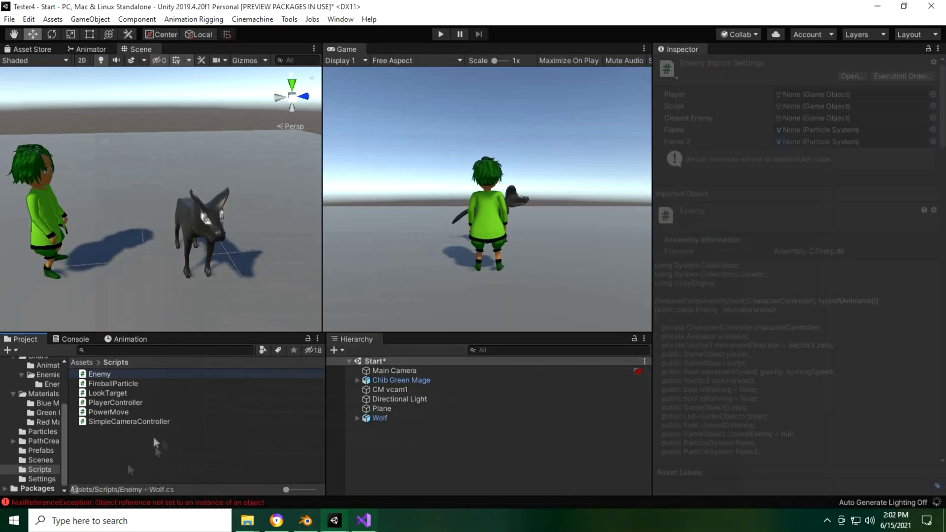
# Create a new C# script named EnemyWolf in Scripts and open it in Visual Studio.
pyautogui.rightClick(151, 441)
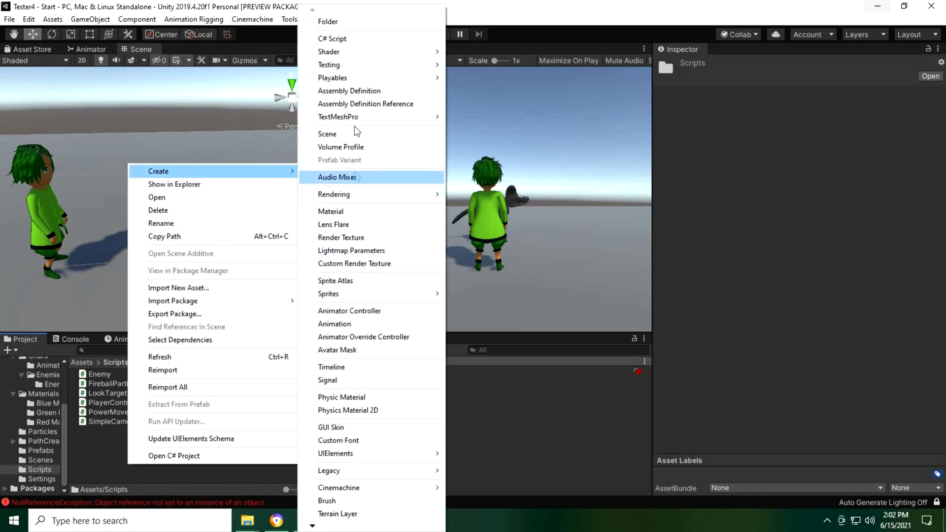
pyautogui.click(332, 38)
pyautogui.write('EnemyWolf')
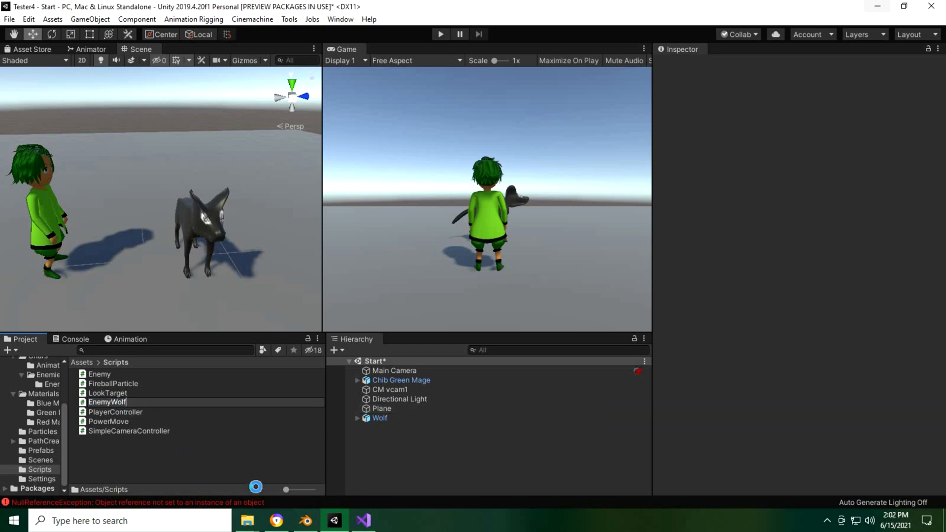
pyautogui.click(113, 393)
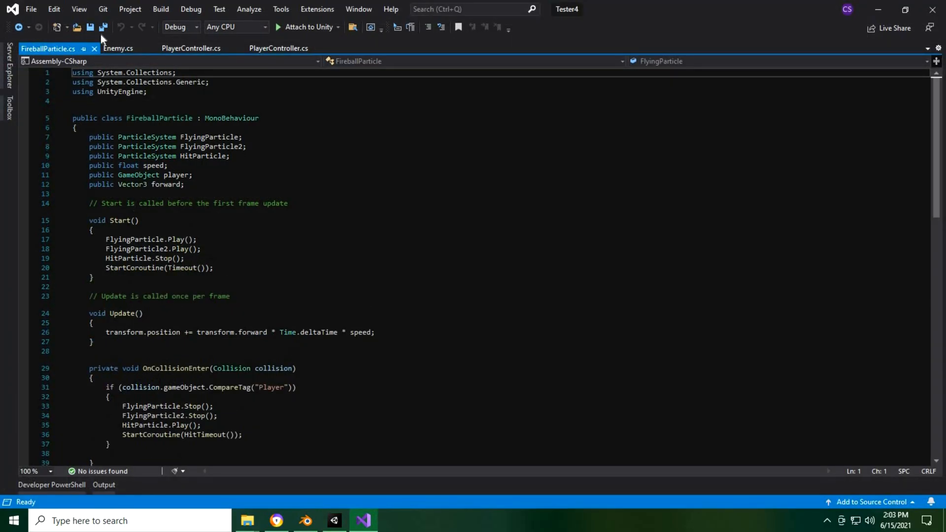
pyautogui.click(119, 49)
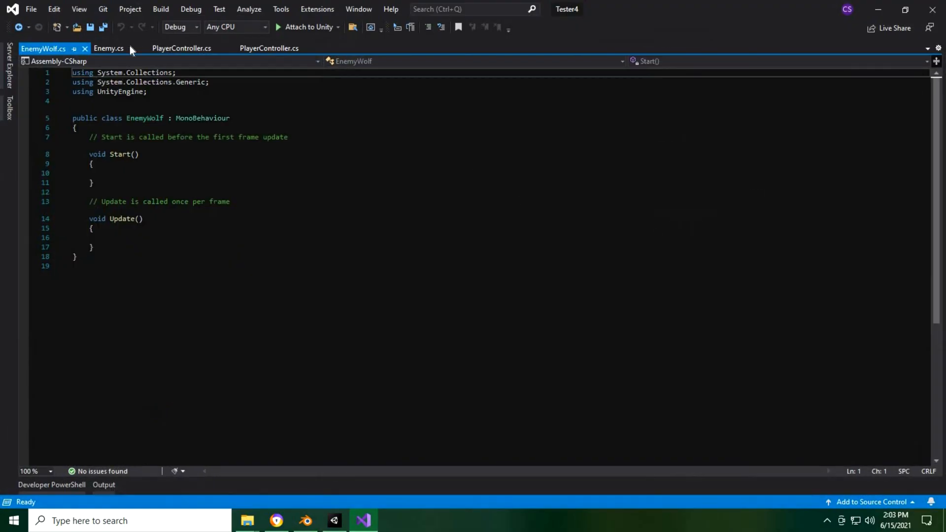
# Add a RequireComponent line above the EnemyWolf class, referencing Enemy.cs.
pyautogui.click(109, 48)
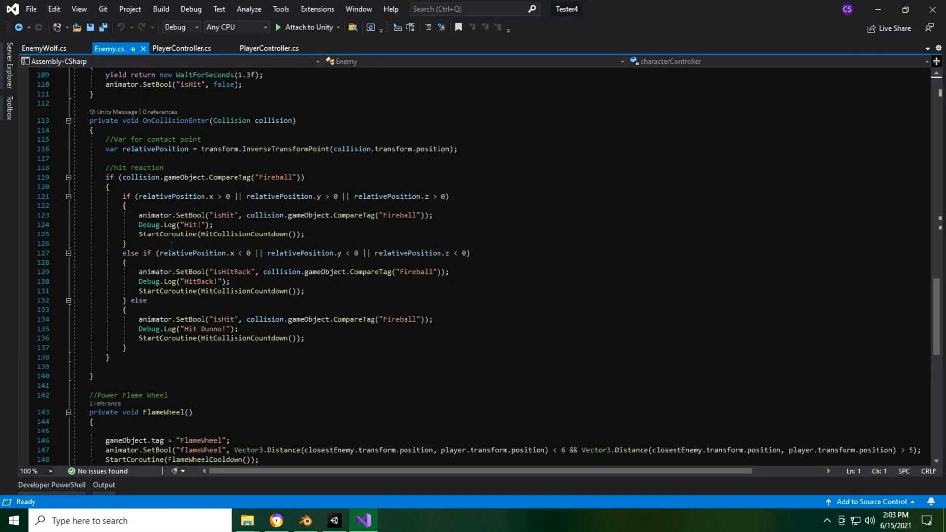
pyautogui.scroll(3)
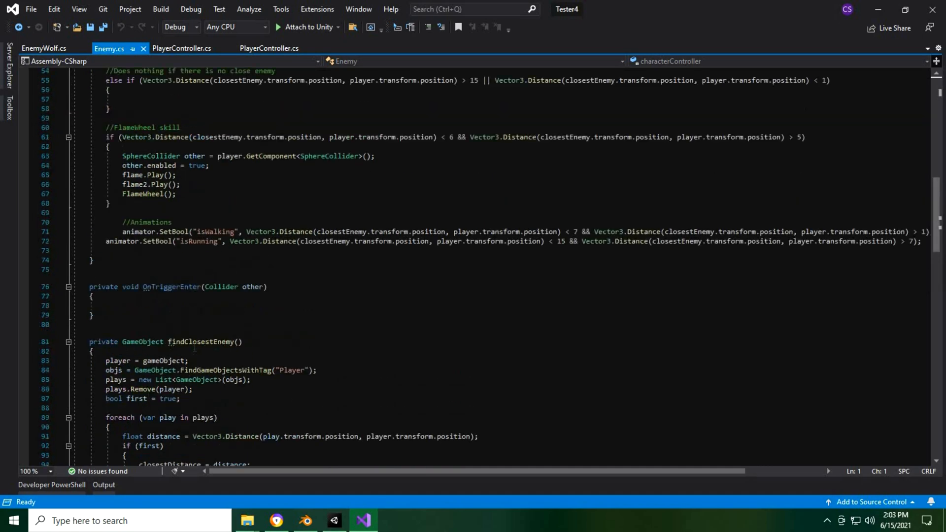
pyautogui.scroll(3)
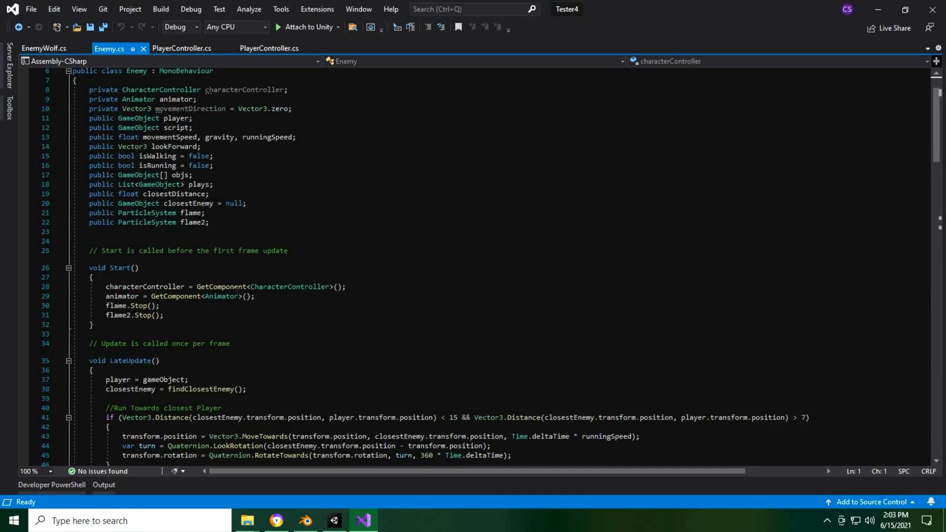
pyautogui.scroll(3)
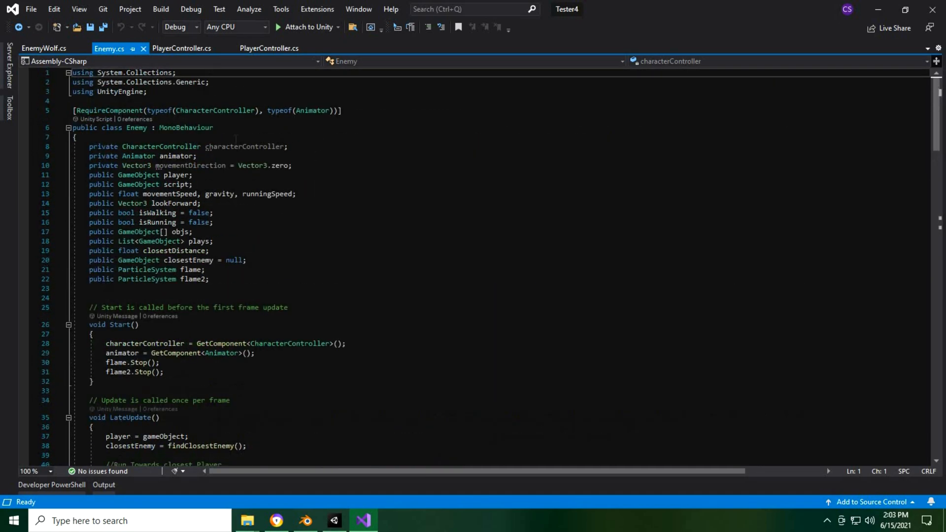
pyautogui.click(44, 49)
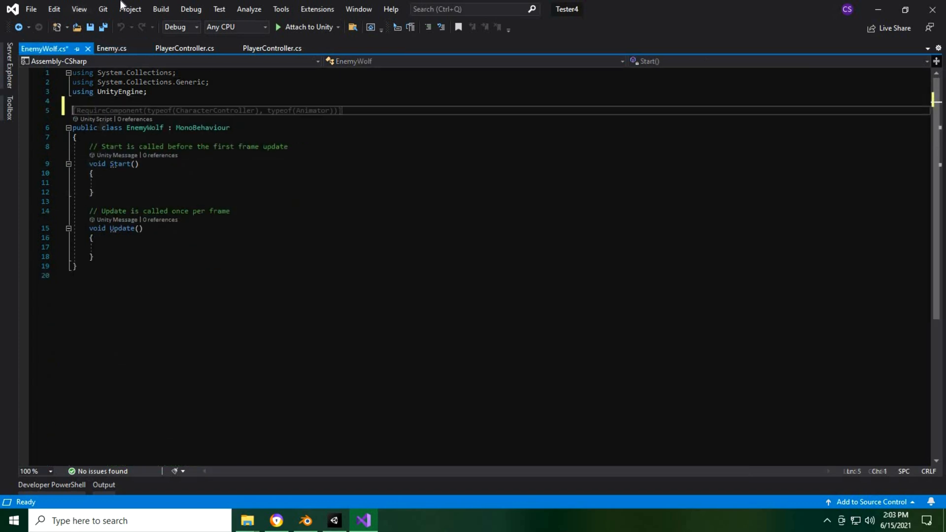
# Copy the chase-closest-player movement code from Enemy.cs into EnemyWolf's Update.
pyautogui.click(111, 48)
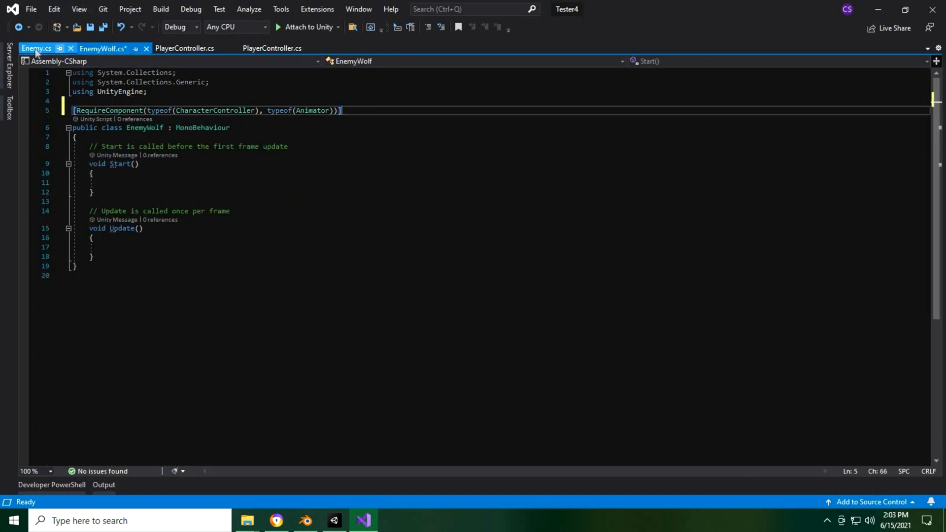
pyautogui.click(35, 48)
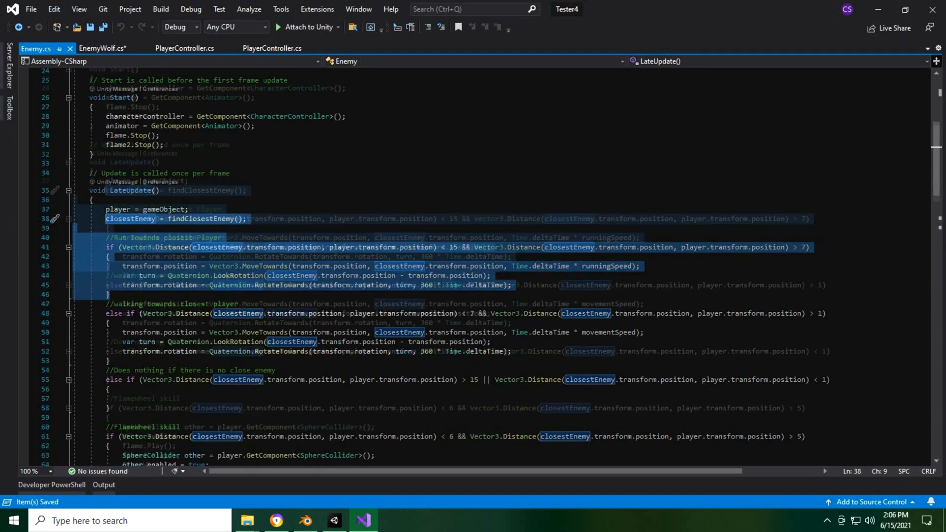
pyautogui.click(103, 49)
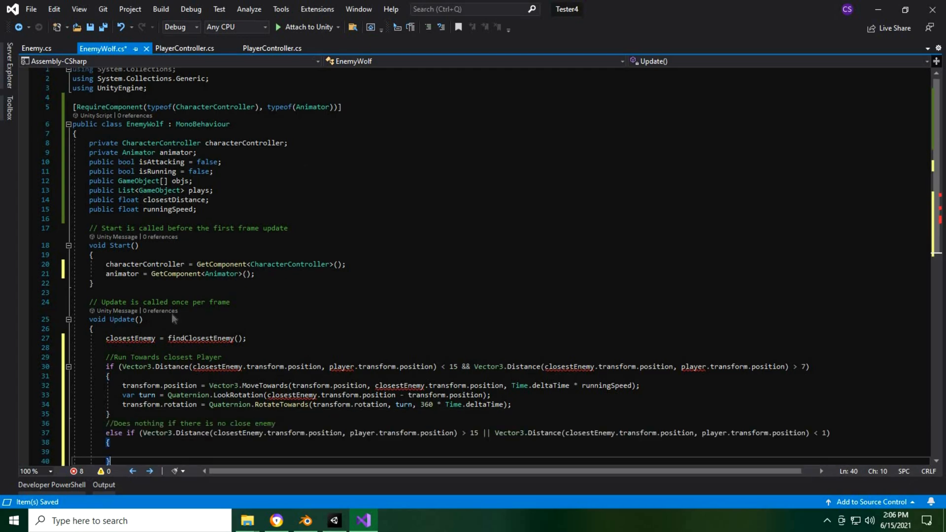
pyautogui.click(36, 48)
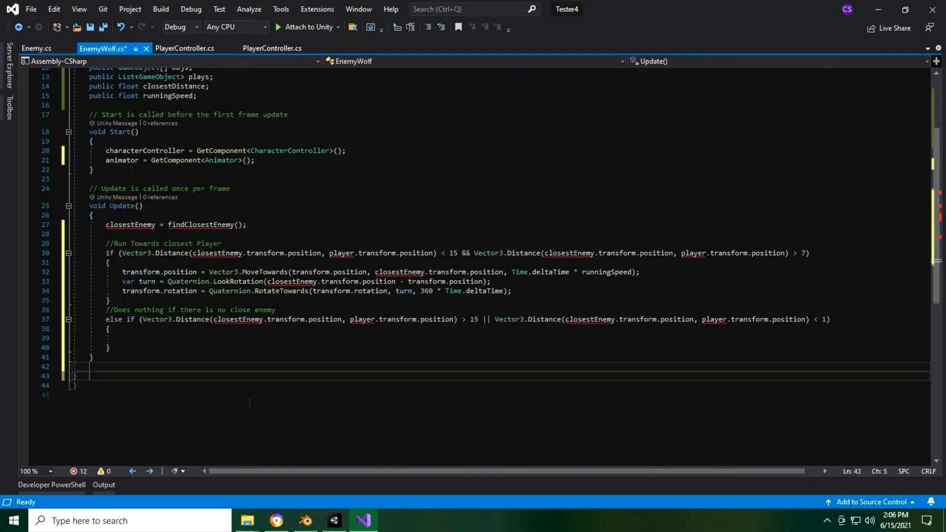
pyautogui.click(36, 48)
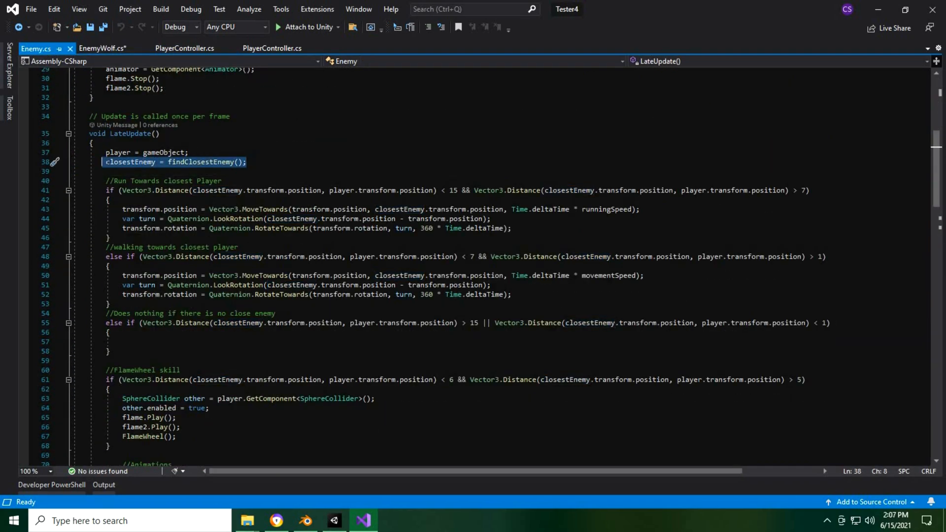
pyautogui.click(102, 48)
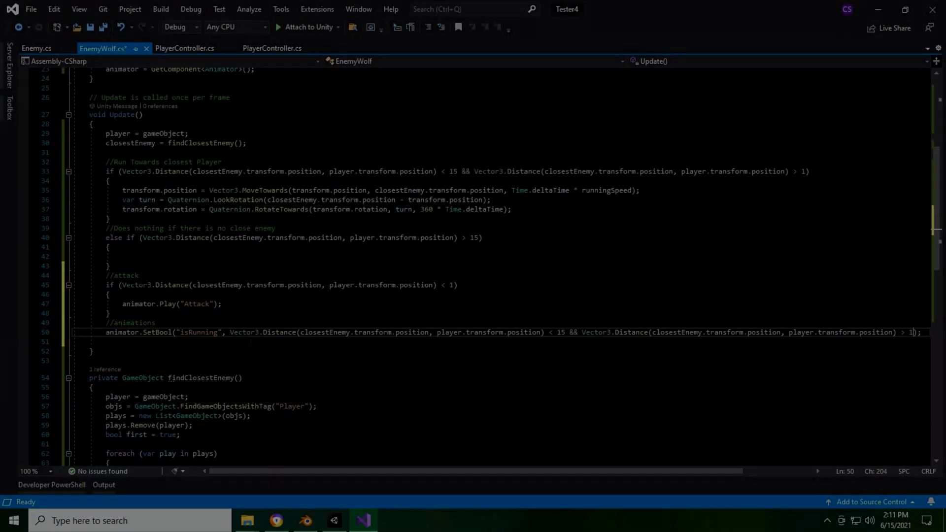
# Save EnemyWolf, then create a new Animator Controller in Unity's Animator folder.
pyautogui.press('ctrl+s')
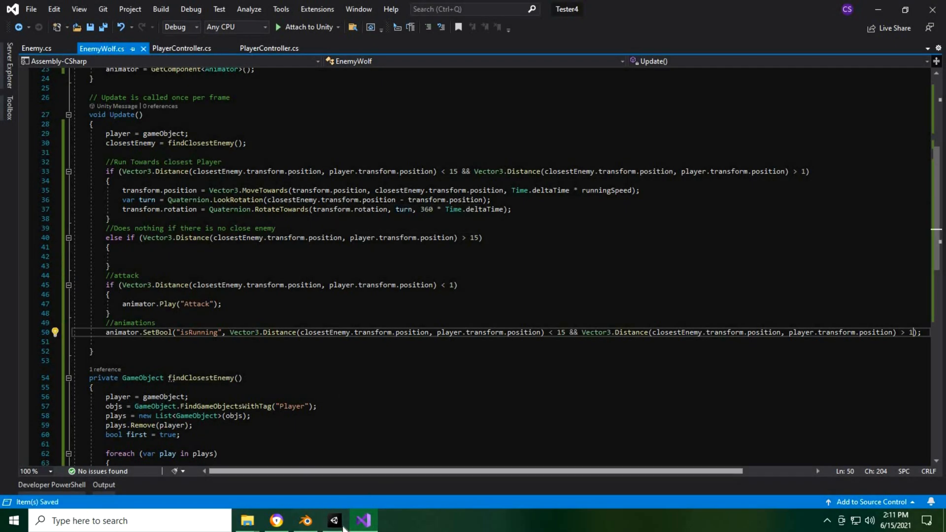
pyautogui.click(334, 520)
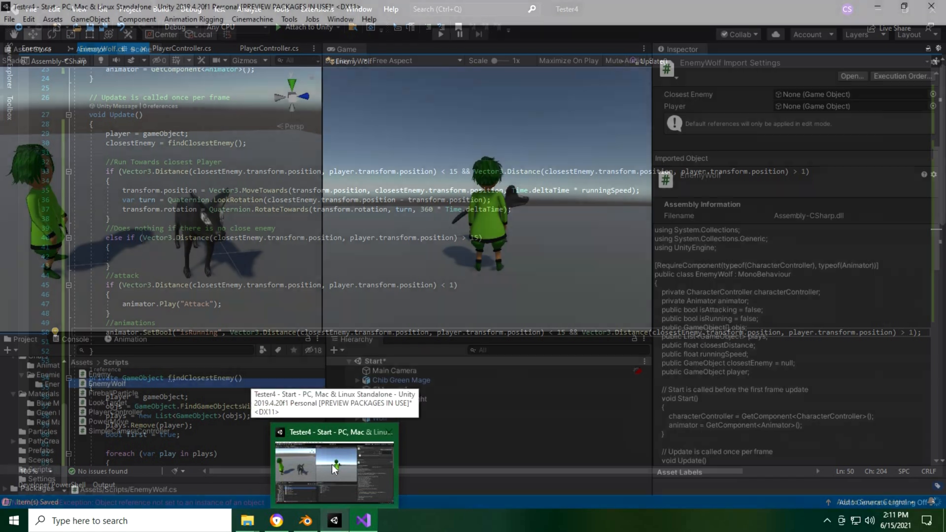
pyautogui.click(333, 471)
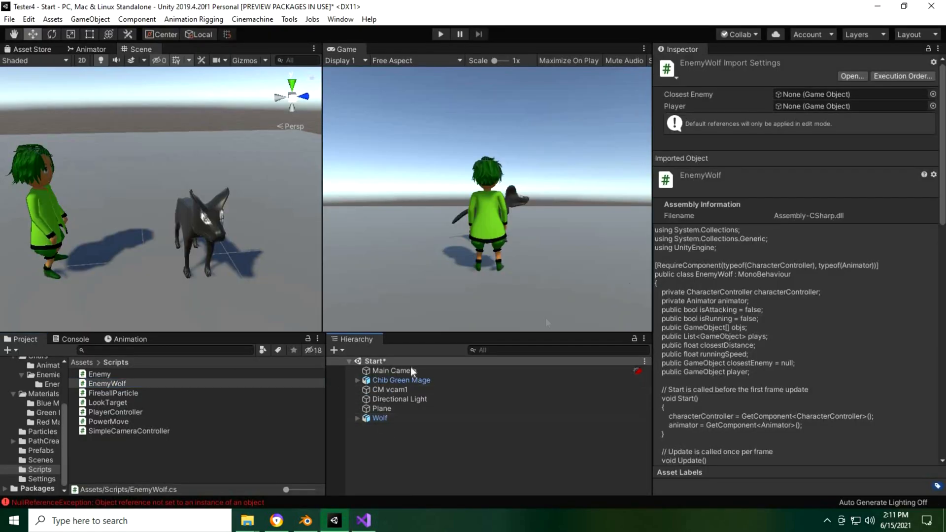
pyautogui.moveTo(380, 426)
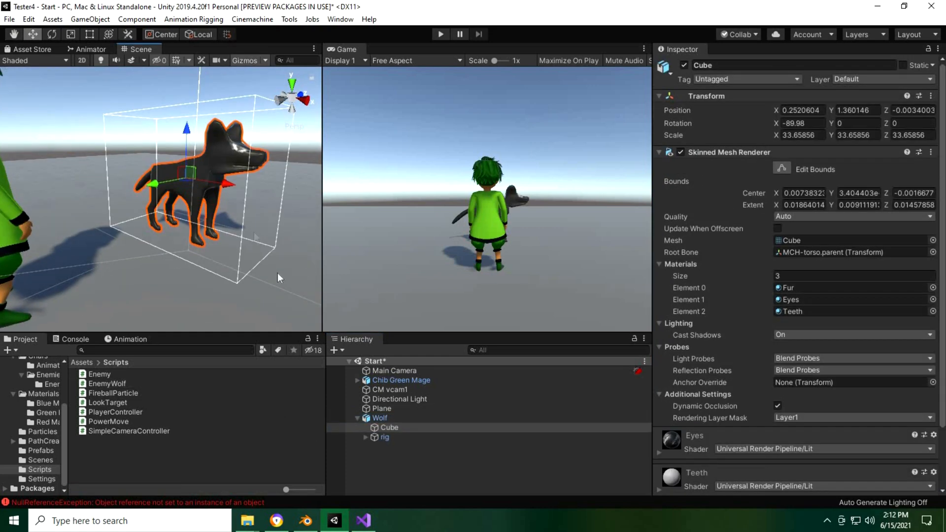
pyautogui.click(379, 417)
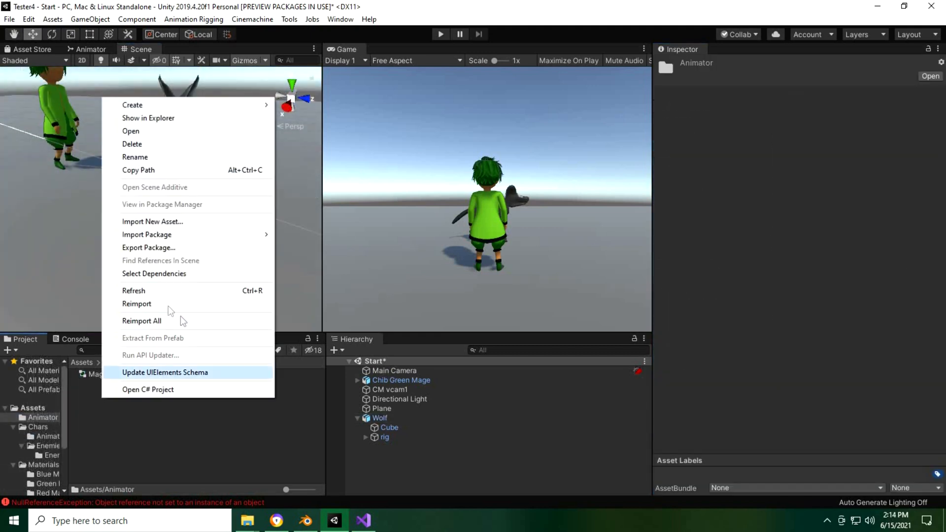
pyautogui.moveTo(132, 104)
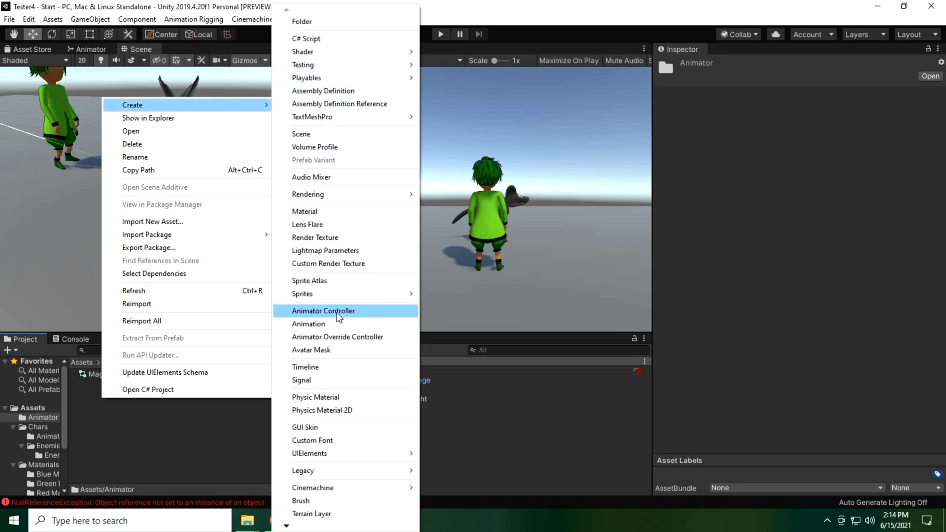
pyautogui.click(323, 311)
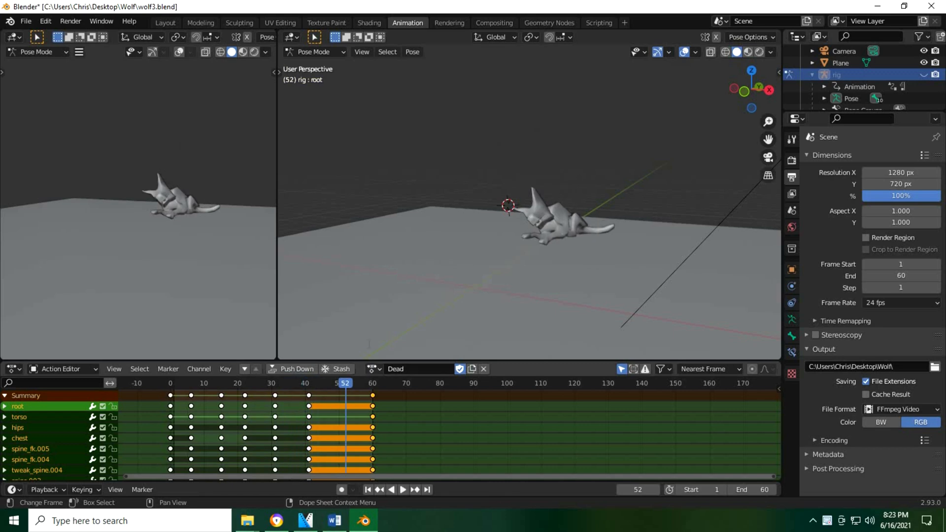
# Select the wolf's Dead action in Blender's Action Editor.
pyautogui.click(402, 490)
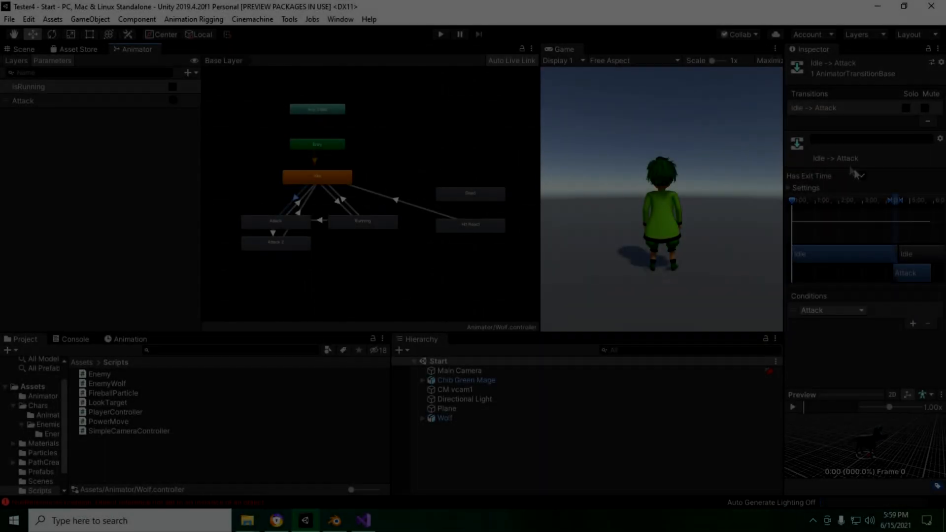
# Give Wolf a Character Controller, an Animator using the Wolf controller, and the EnemyWolf script.
pyautogui.click(281, 234)
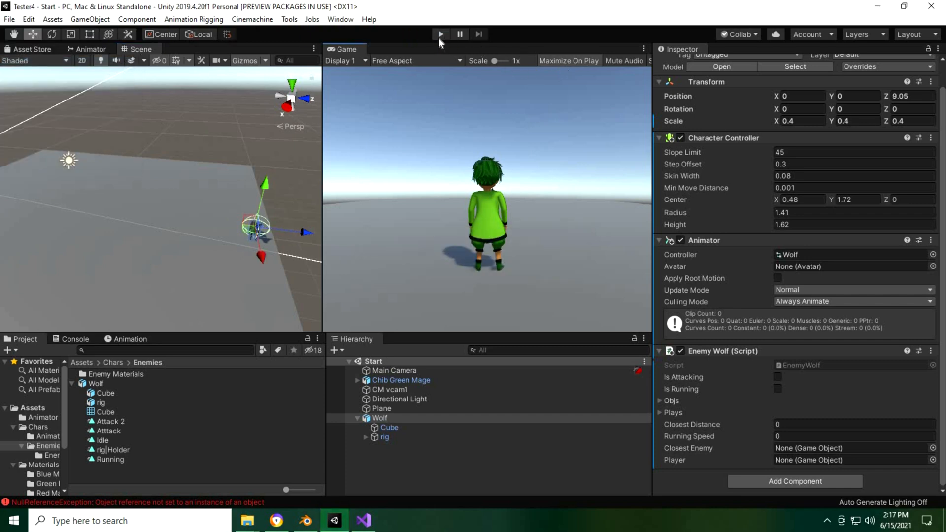
# Enter Play mode to test the wolf in the scene.
pyautogui.click(440, 34)
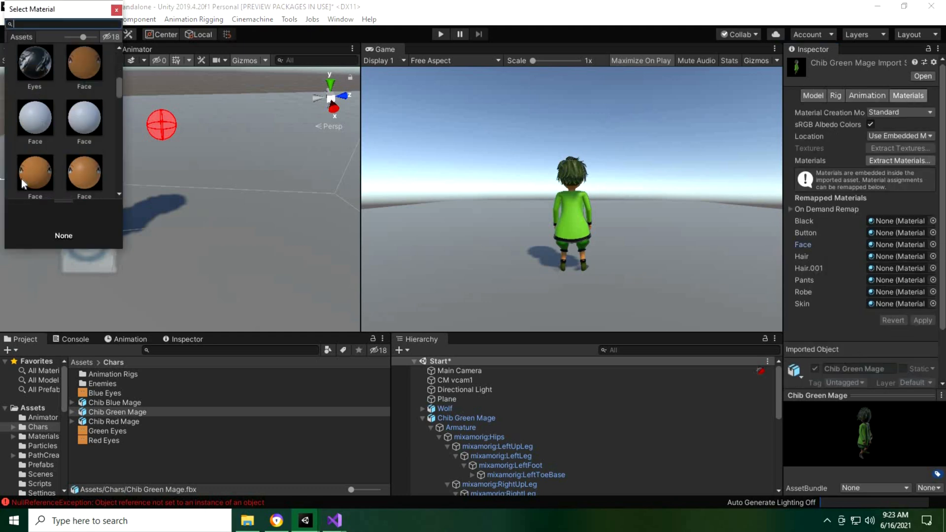
# Assign the Face material from Materials/Green Mage to its slot and apply the import settings.
pyautogui.click(84, 172)
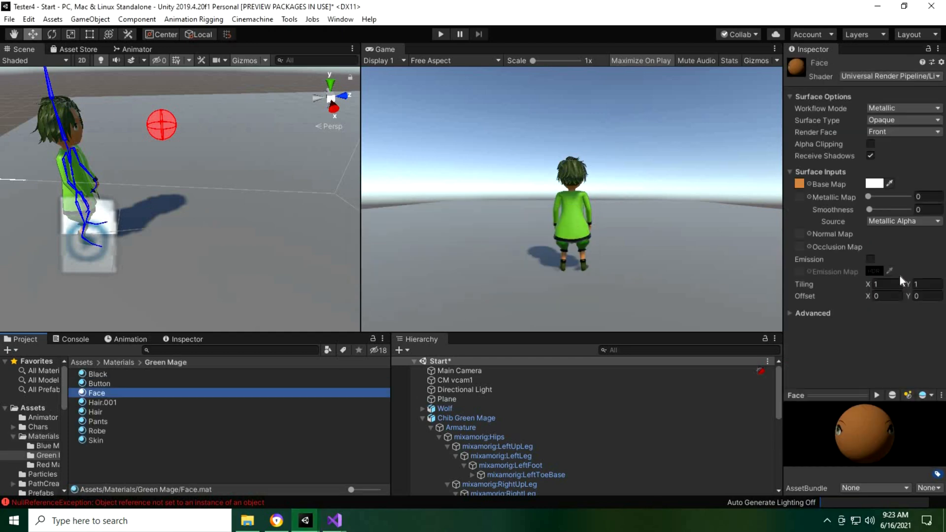
pyautogui.click(187, 338)
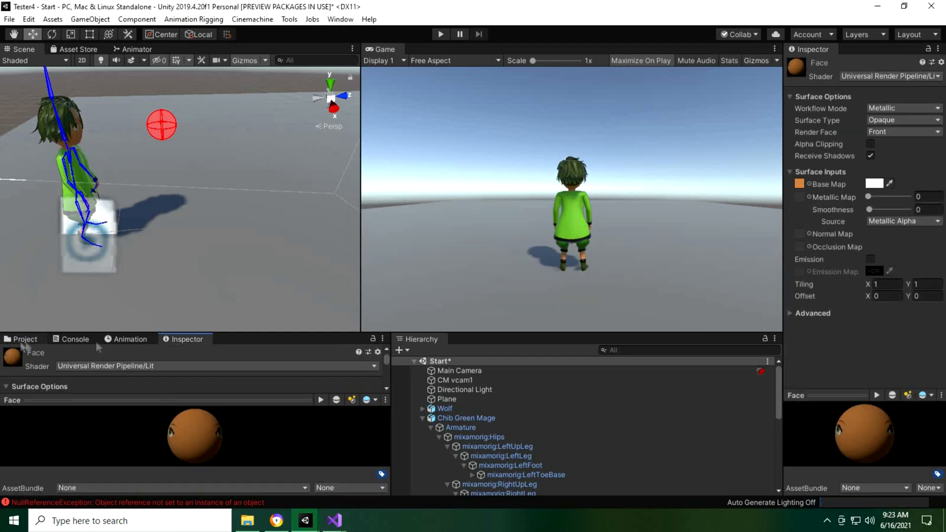
pyautogui.click(23, 339)
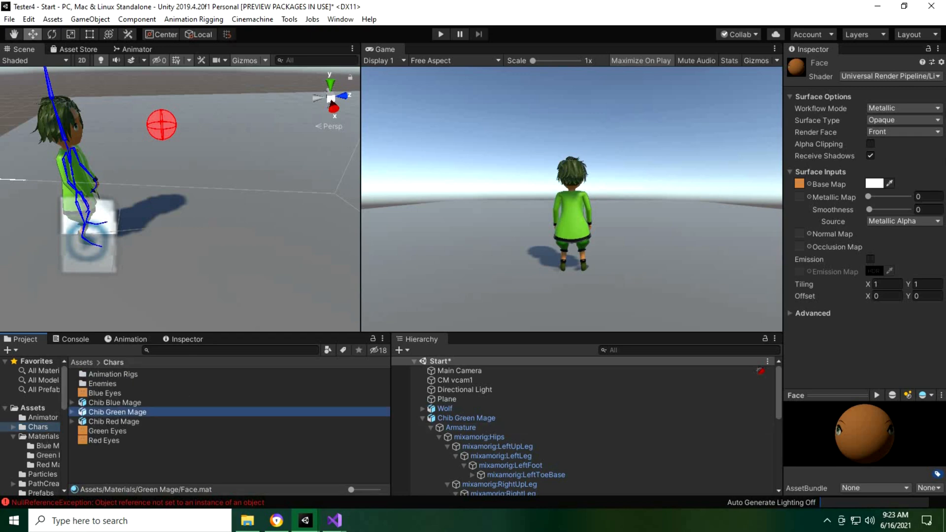
pyautogui.click(116, 412)
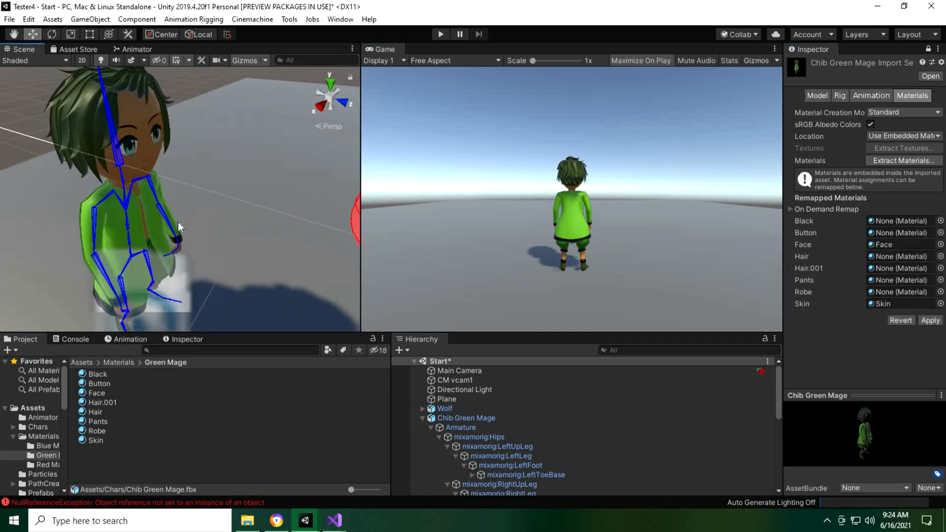
pyautogui.click(930, 320)
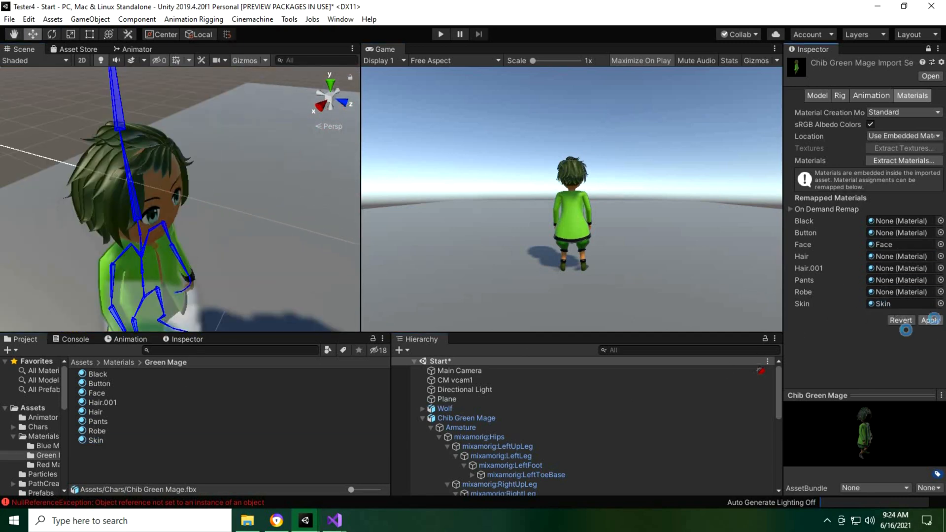